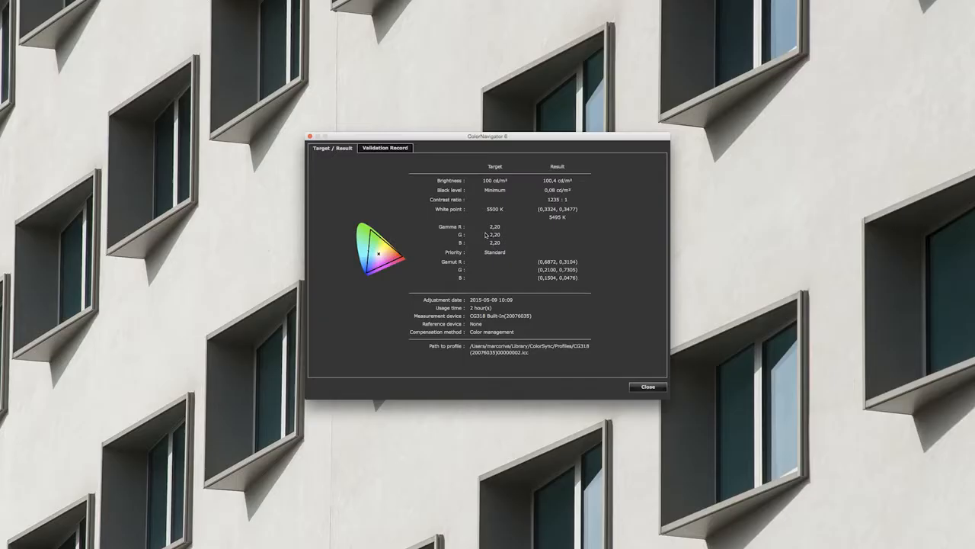
mouse_move(536, 282)
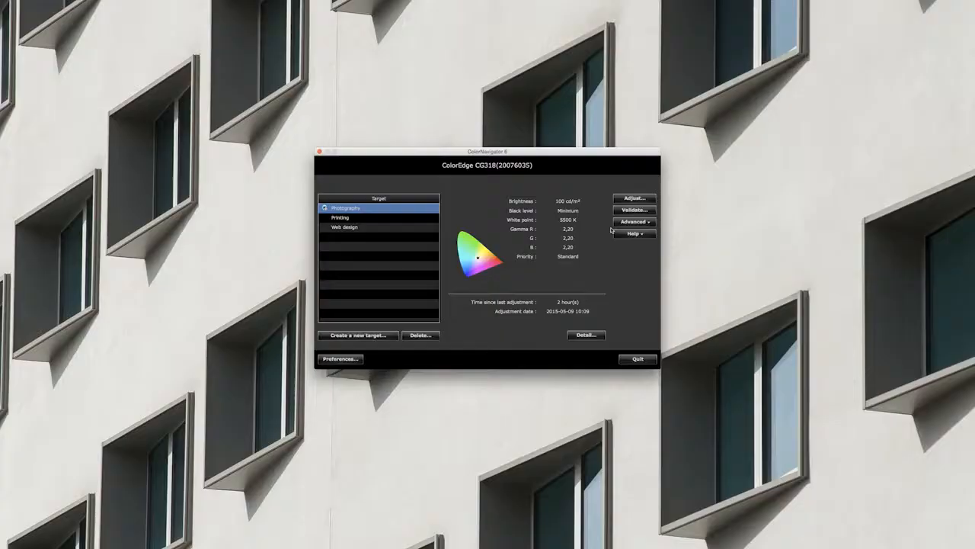
Start adjusting the monitor to the Photography target, reaching the measurement device choice
left_click(634, 198)
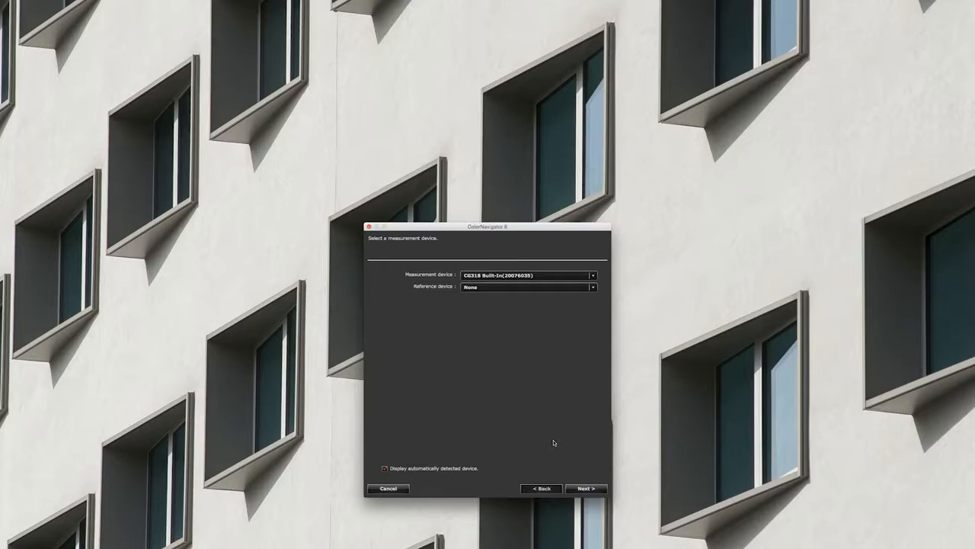